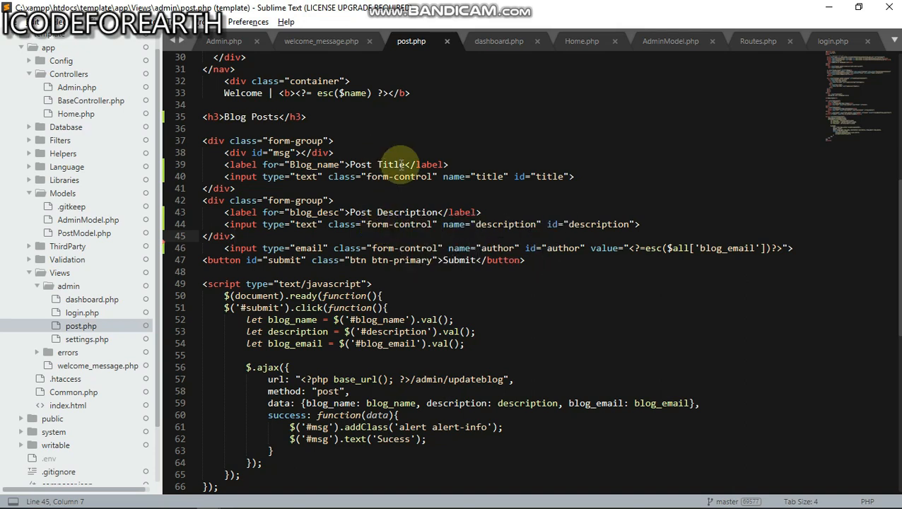
Scroll through the post view's form and AJAX script, then switch to Admin.php.
scroll("down", 3)
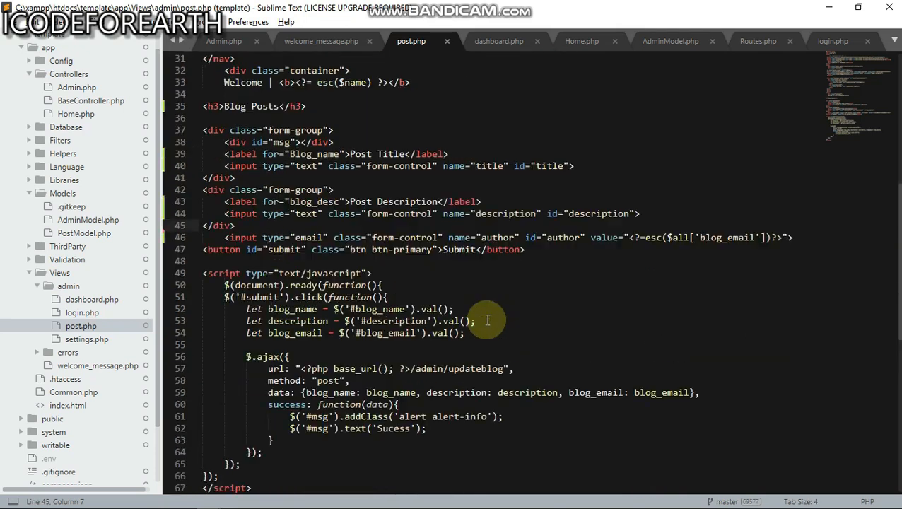
left_click(223, 41)
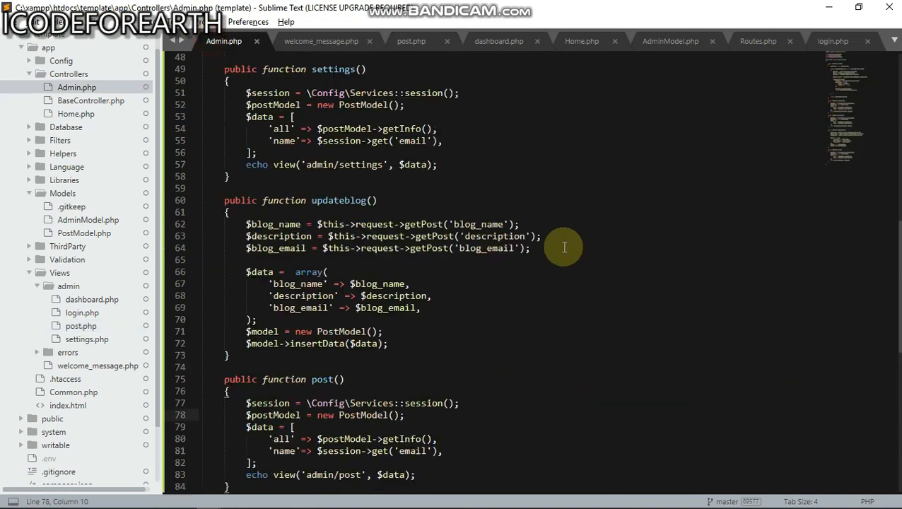
Scroll through the Admin controller's functions top to bottom, then switch to welcome_message.php.
scroll("up", 3)
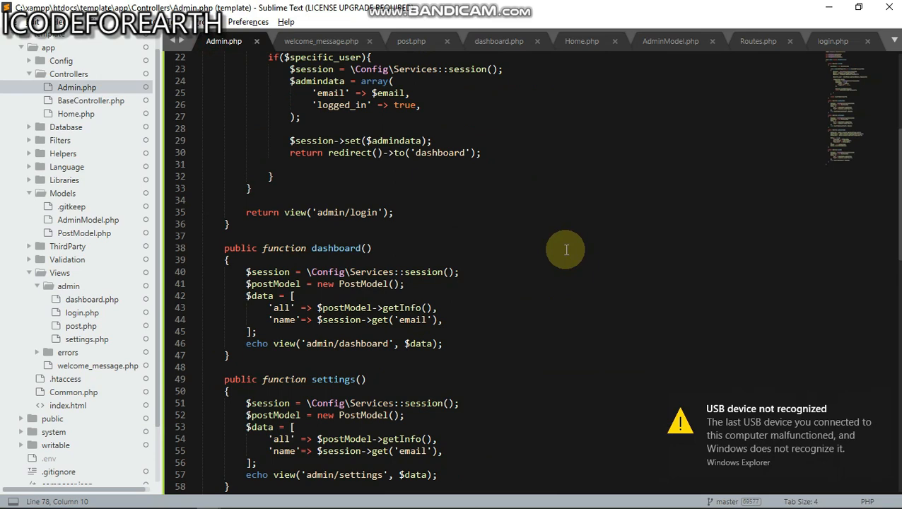
mouse_move(879, 395)
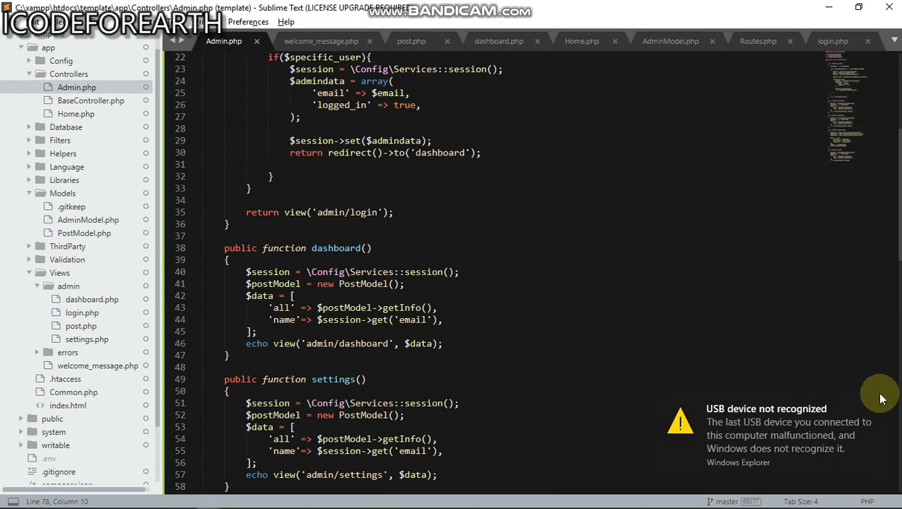
scroll("up", 3)
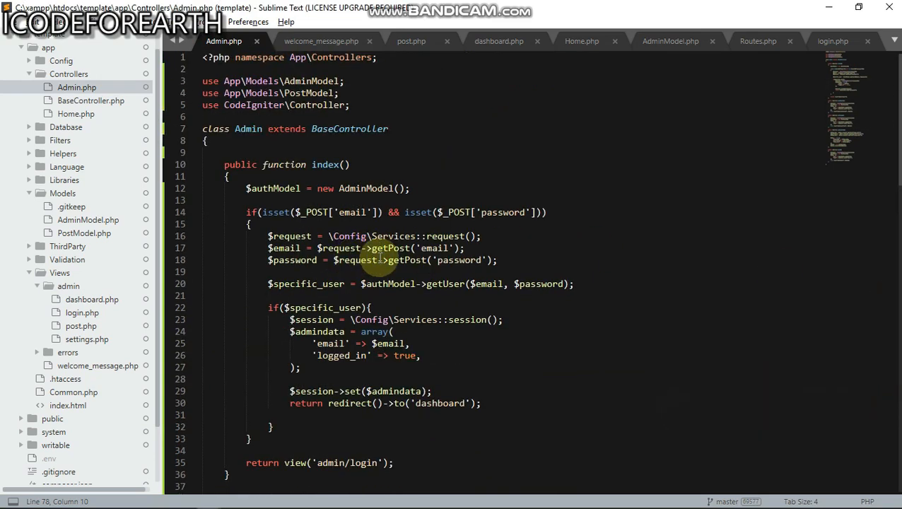
scroll("down", 3)
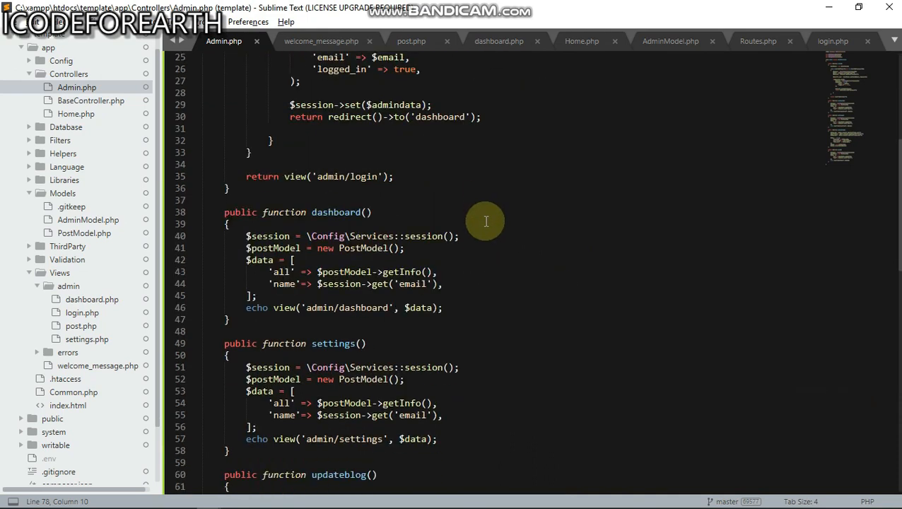
scroll("down", 3)
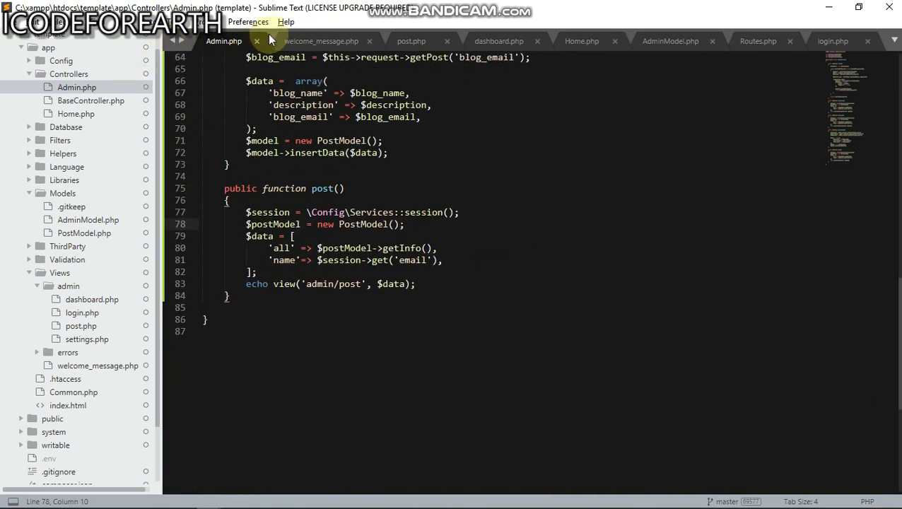
left_click(321, 40)
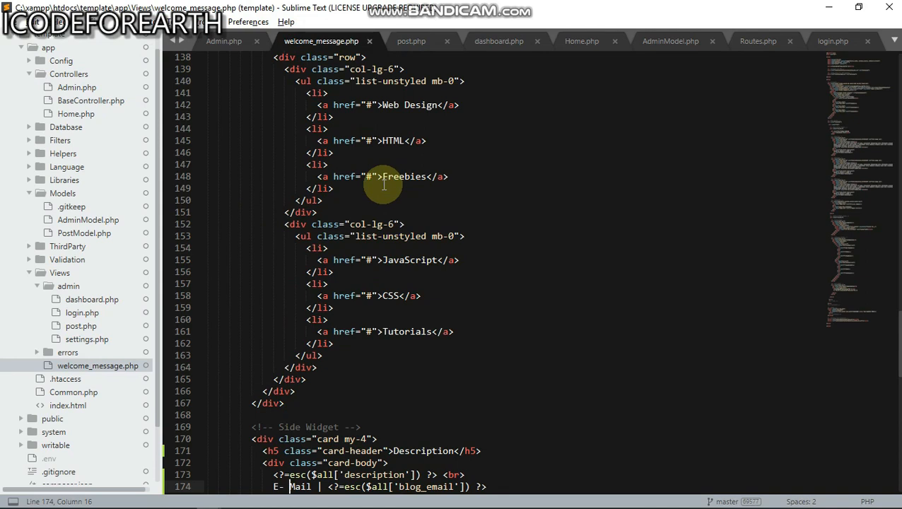
Scroll the welcome_message view from the footer back up to the blog post cards and page heading.
scroll("down", 3)
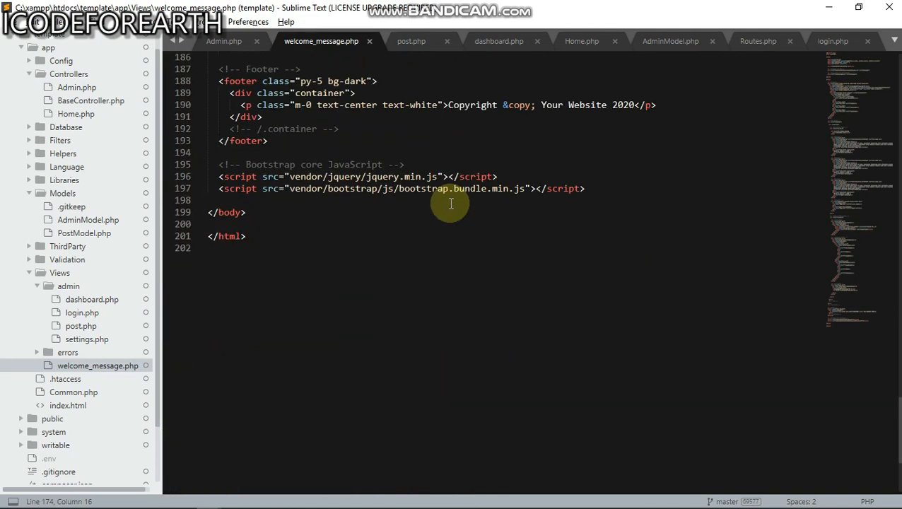
mouse_move(426, 212)
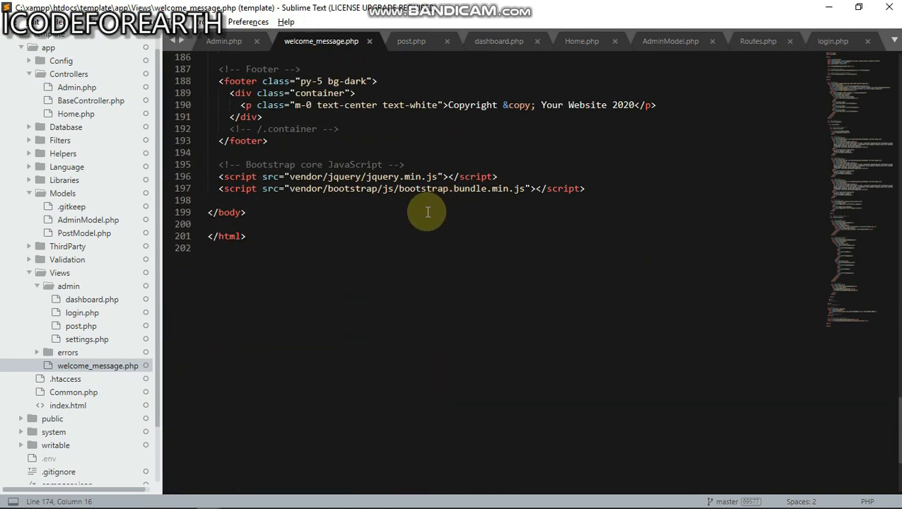
scroll("up", 3)
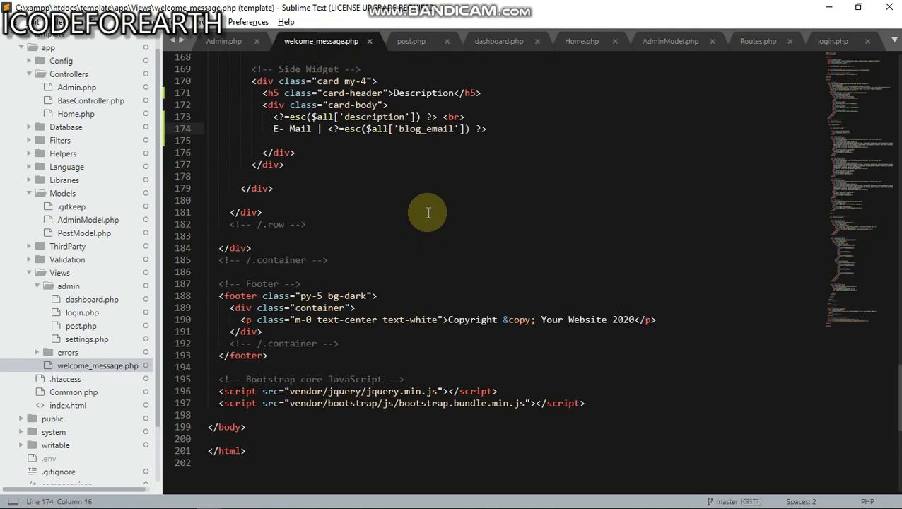
scroll("up", 3)
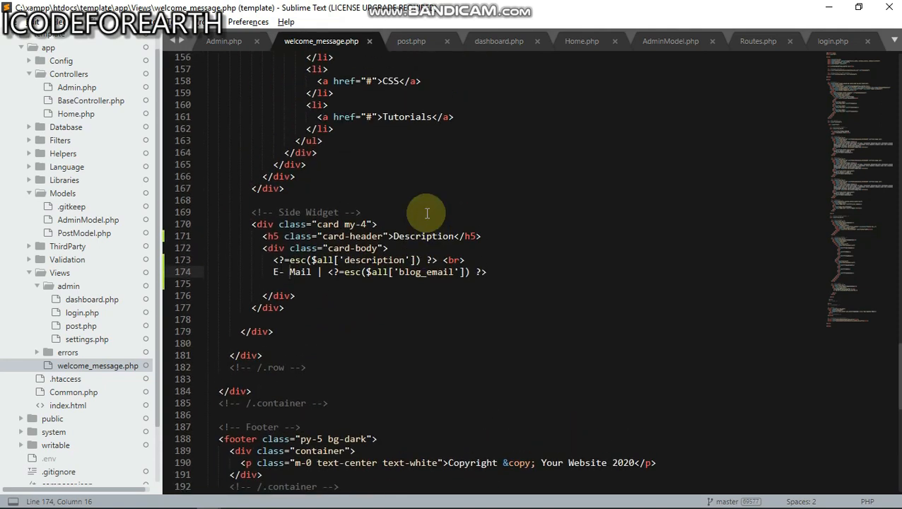
scroll("down", 3)
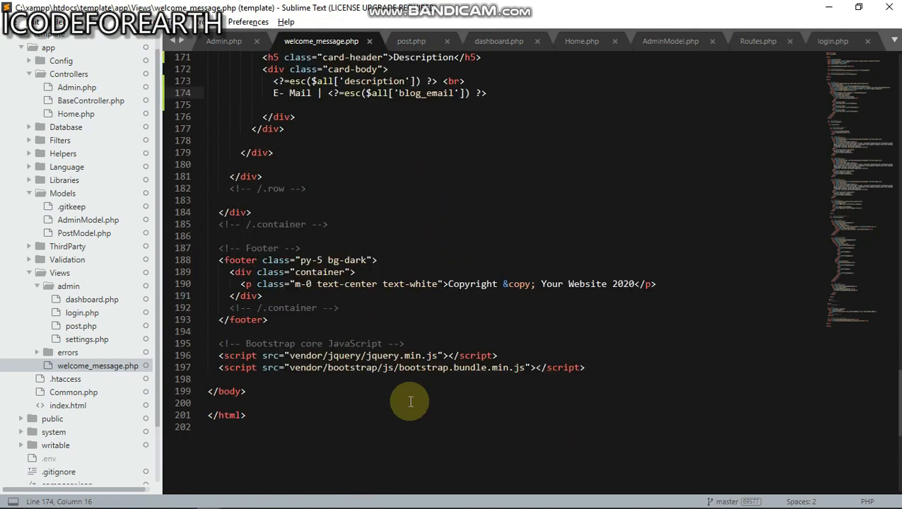
mouse_move(416, 396)
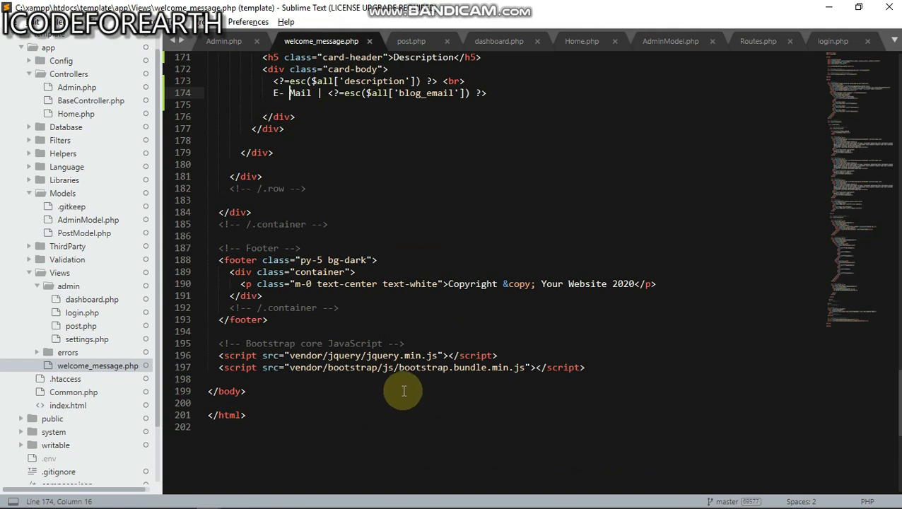
scroll("up", 3)
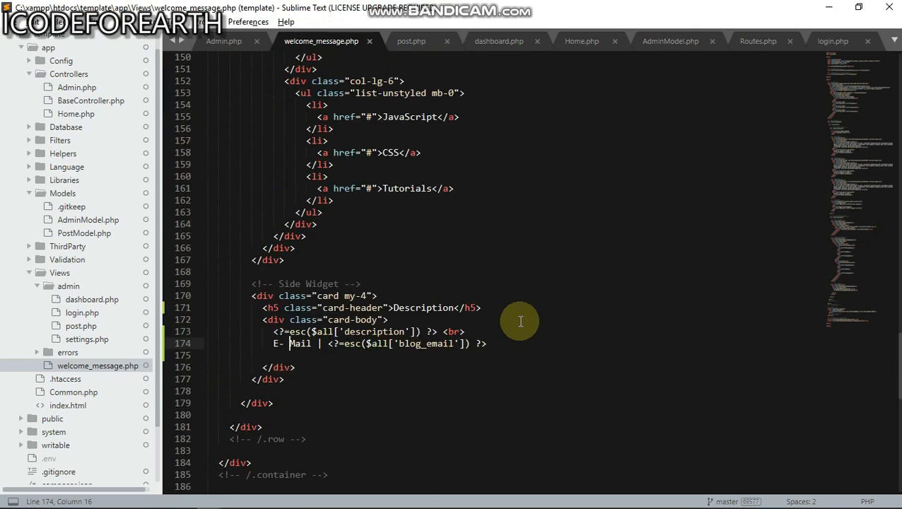
mouse_move(533, 331)
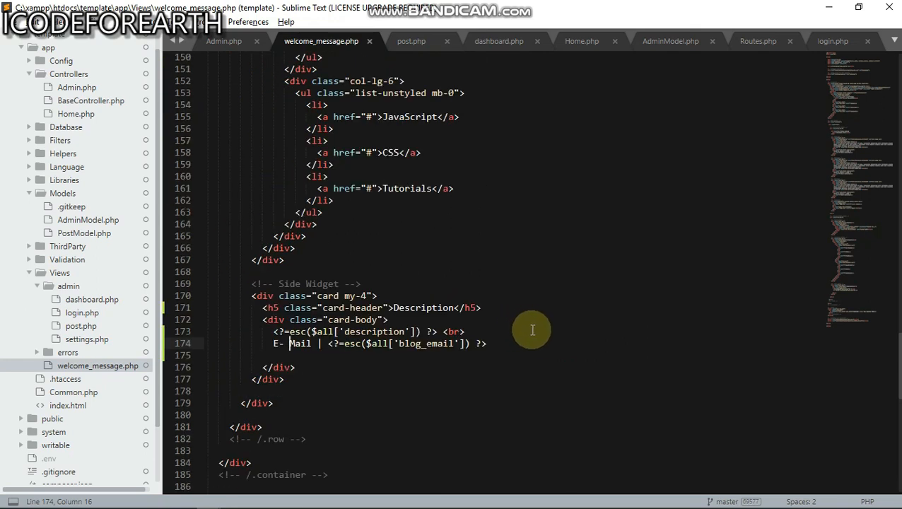
scroll("up", 3)
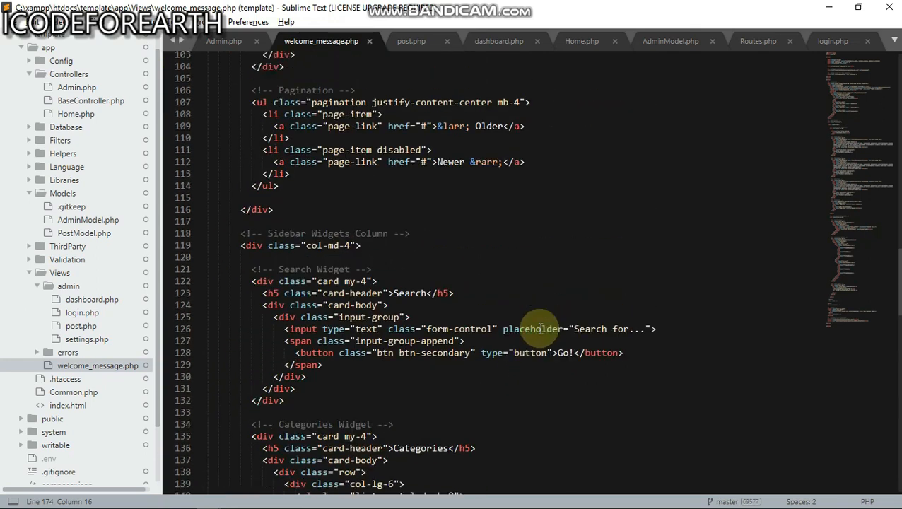
scroll("up", 3)
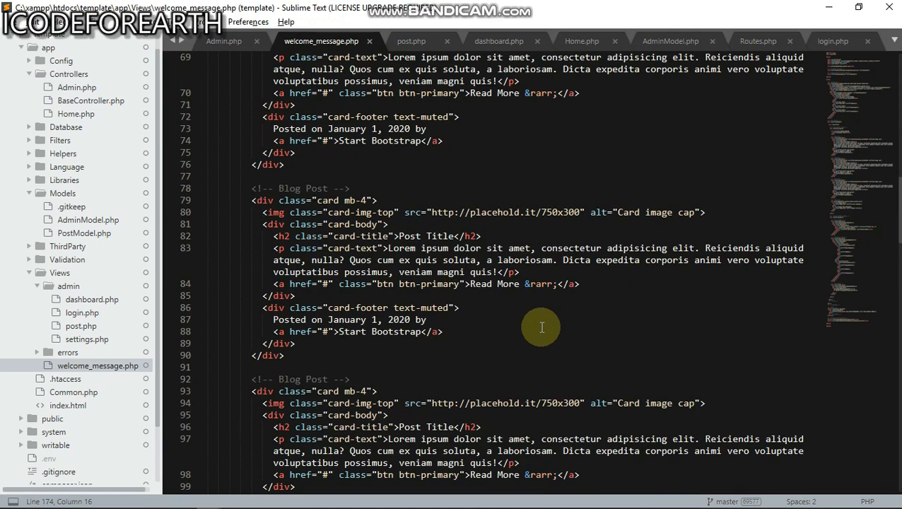
scroll("up", 3)
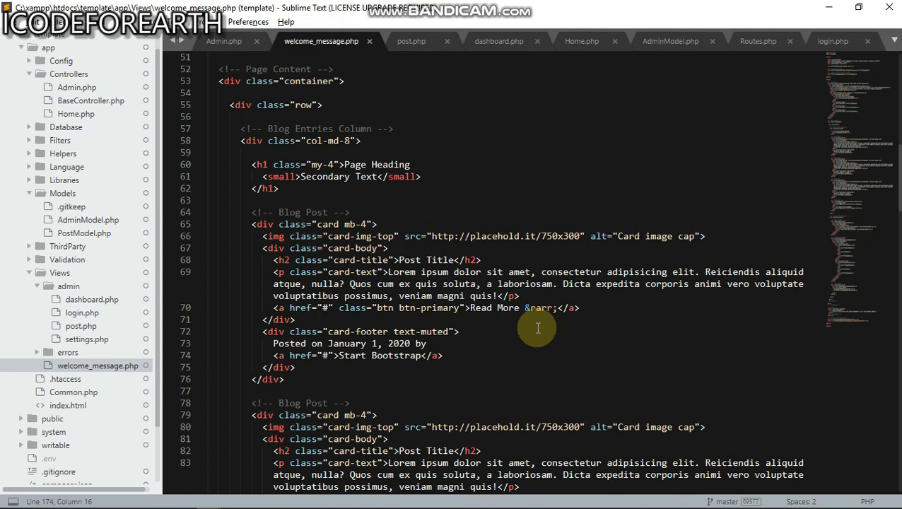
mouse_move(395, 43)
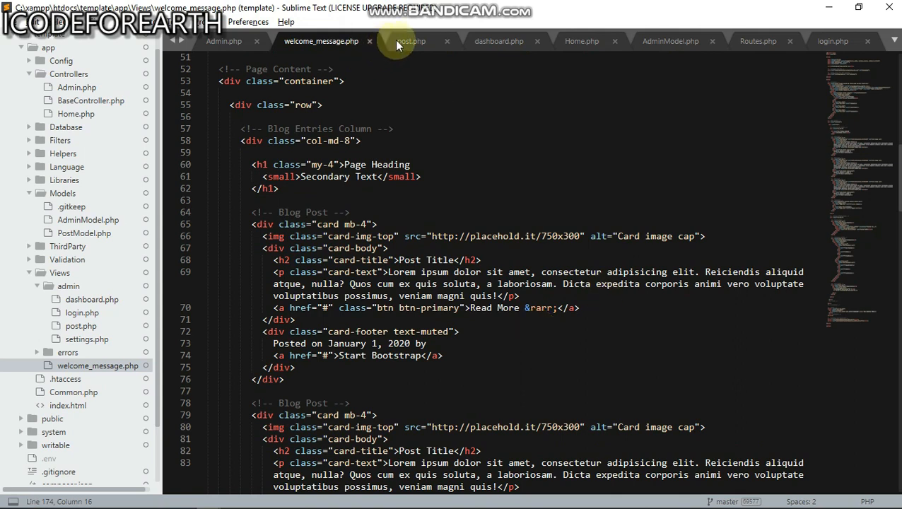
Switch to the admin post.php view and review its navbar and blog post form fields.
left_click(410, 41)
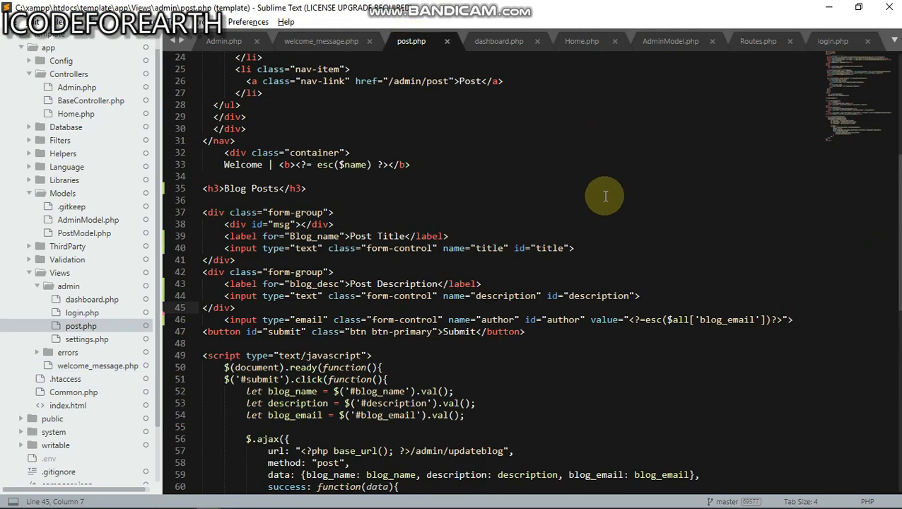
scroll("up", 3)
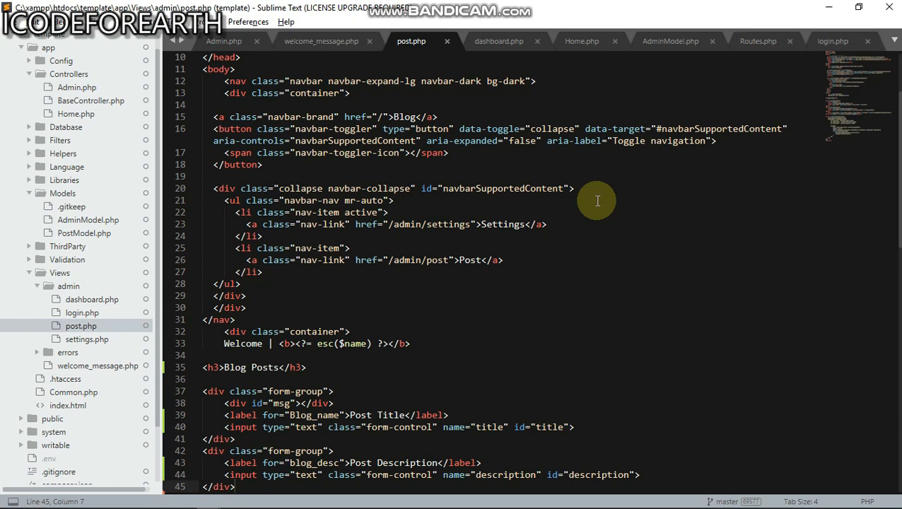
left_click(236, 486)
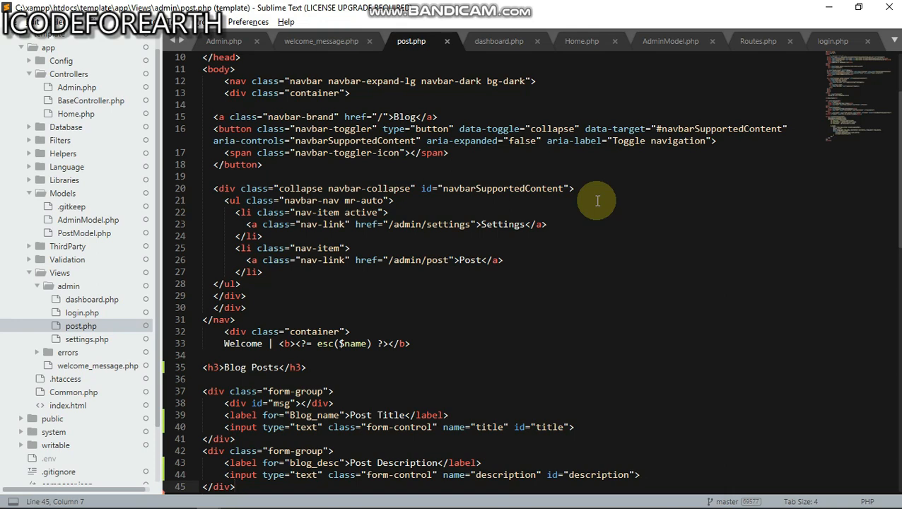
left_click(235, 486)
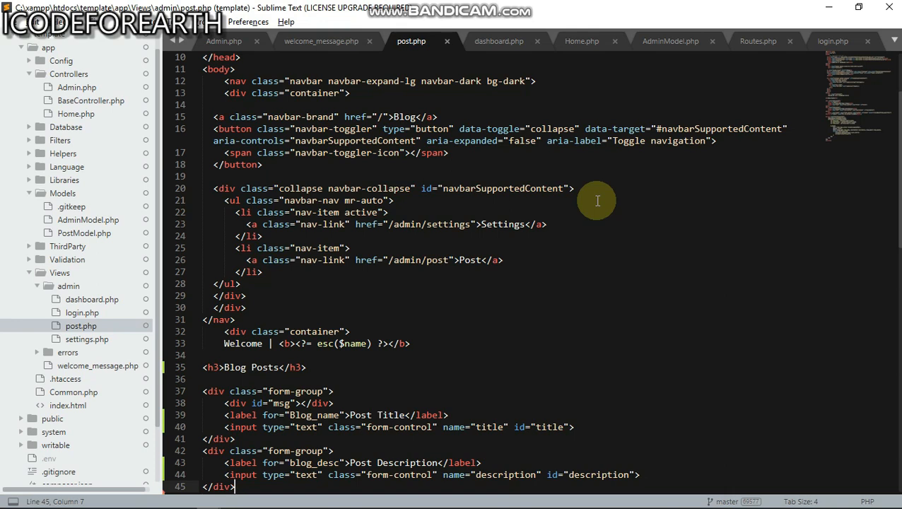
scroll("down", 3)
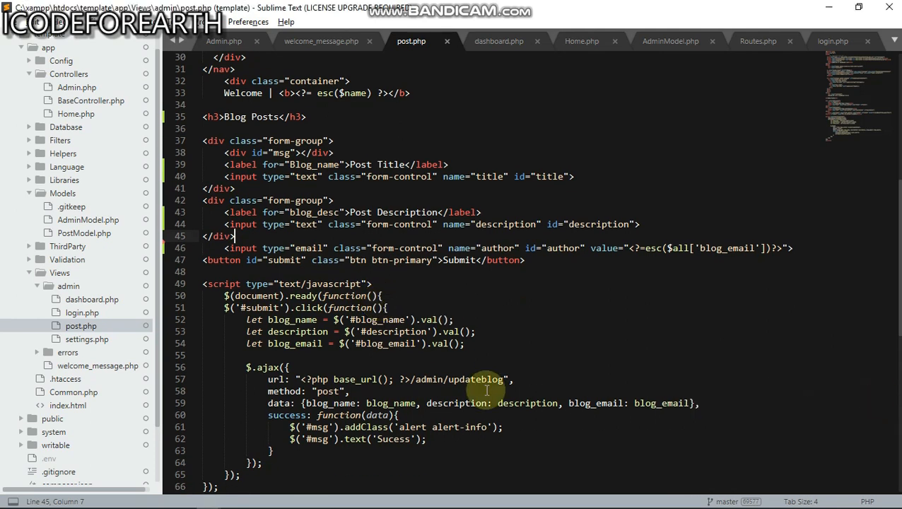
Scroll through the post view's jQuery AJAX submit script and back up the form.
scroll("down", 3)
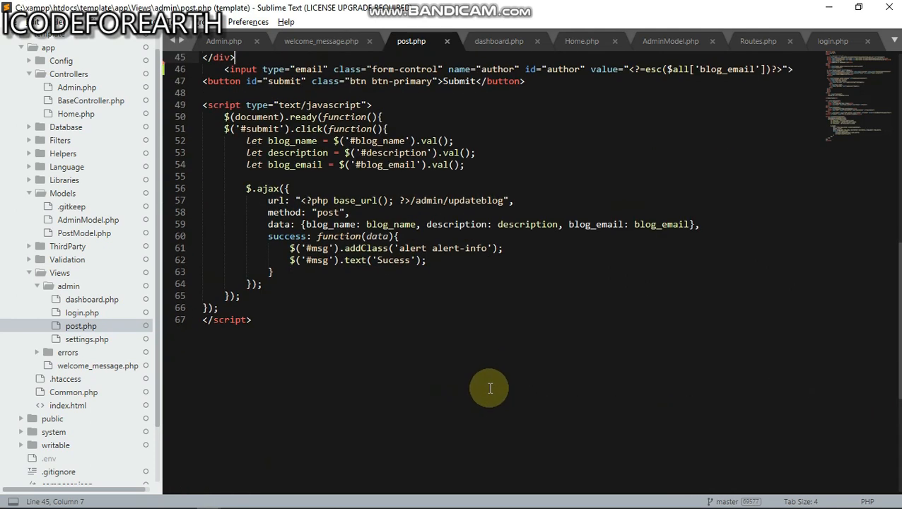
scroll("up", 3)
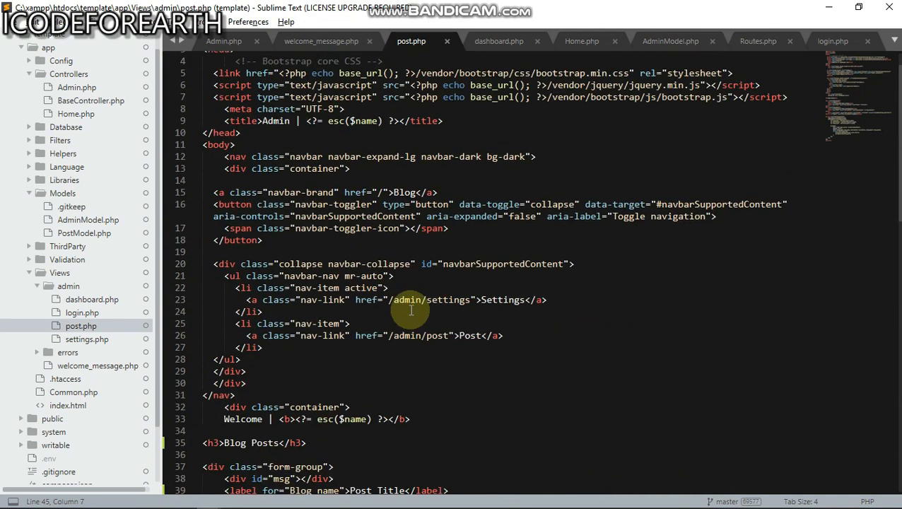
scroll("up", 3)
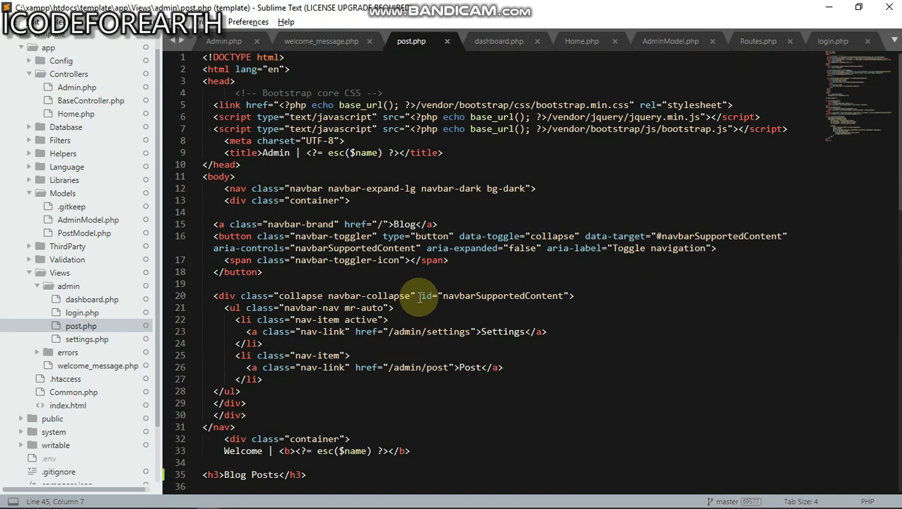
mouse_move(463, 317)
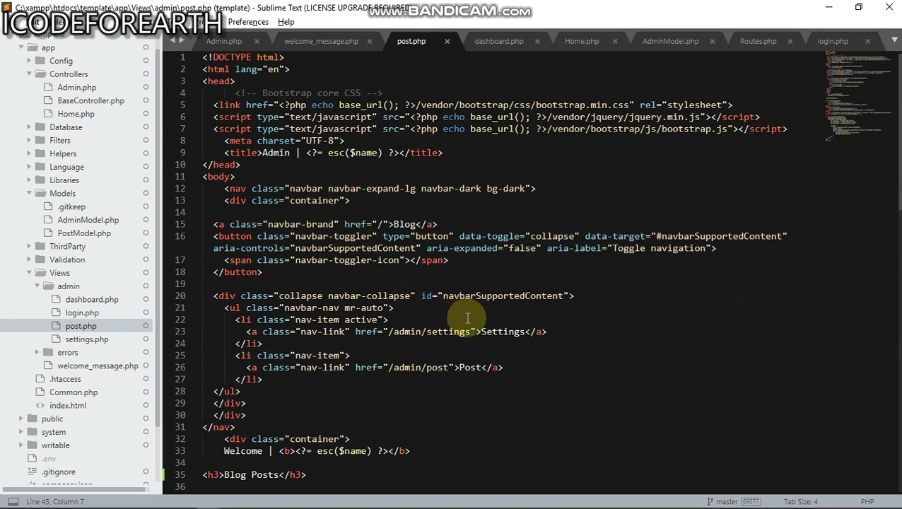
mouse_move(493, 323)
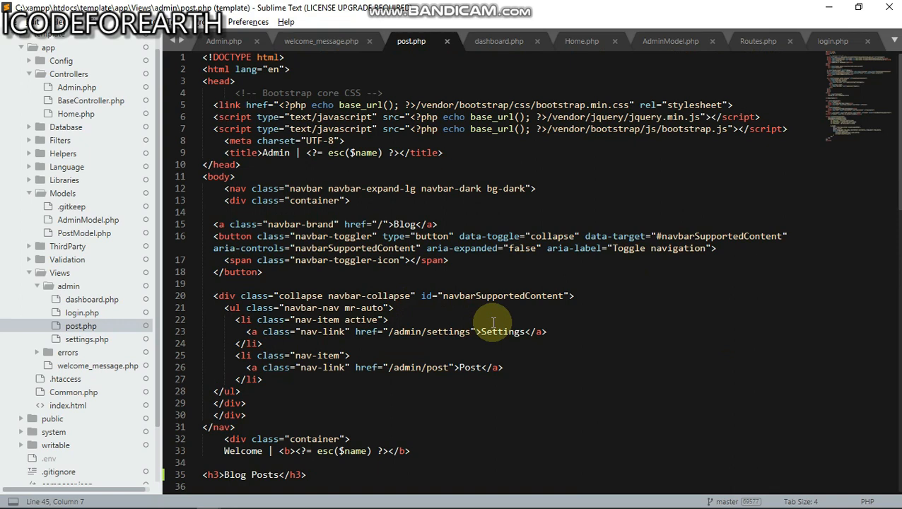
scroll("down", 3)
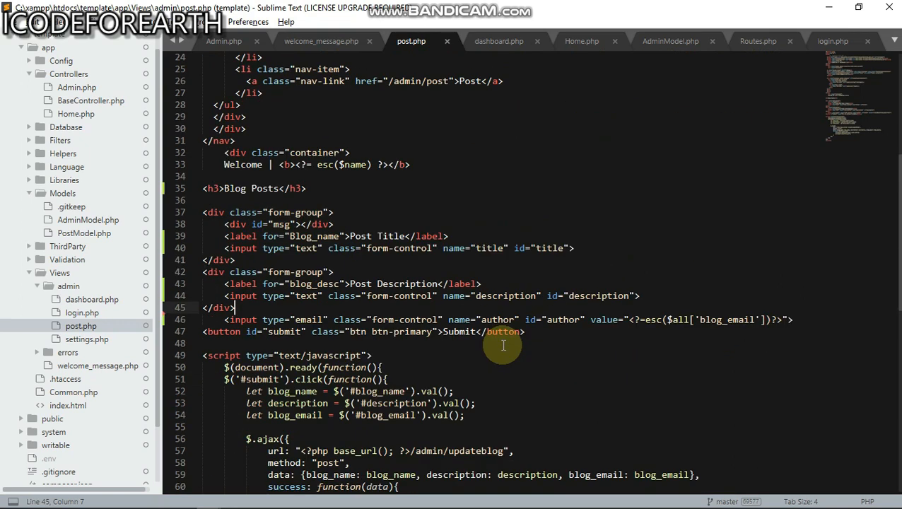
scroll("up", 3)
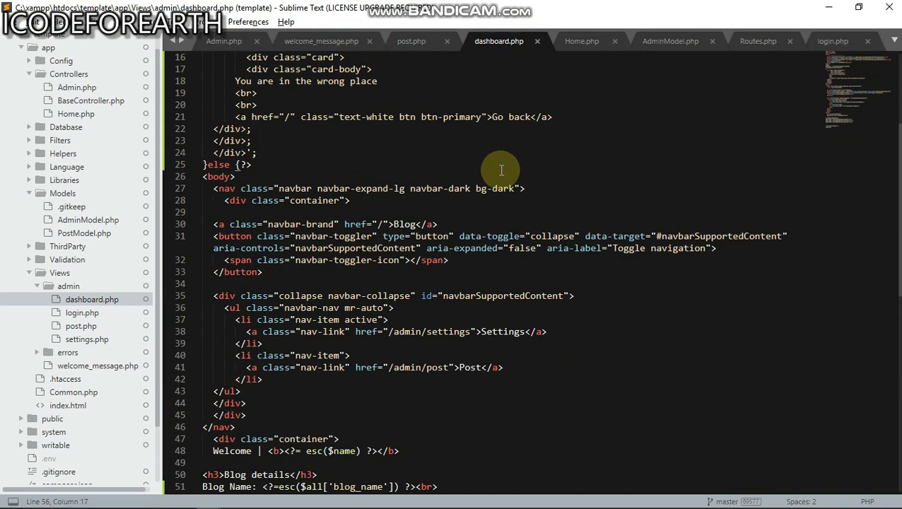
Review the dashboard view, then switch through Home.php, AdminModel.php and Routes.php.
scroll("up", 3)
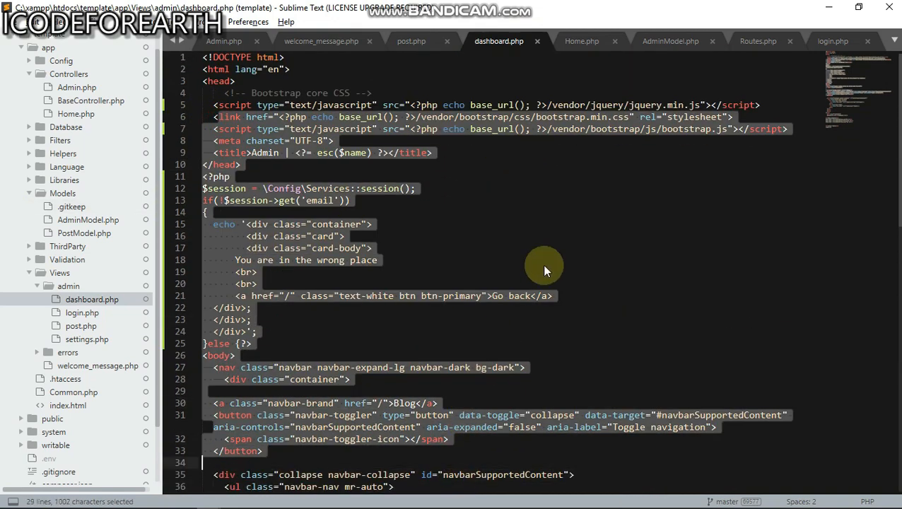
left_click(581, 40)
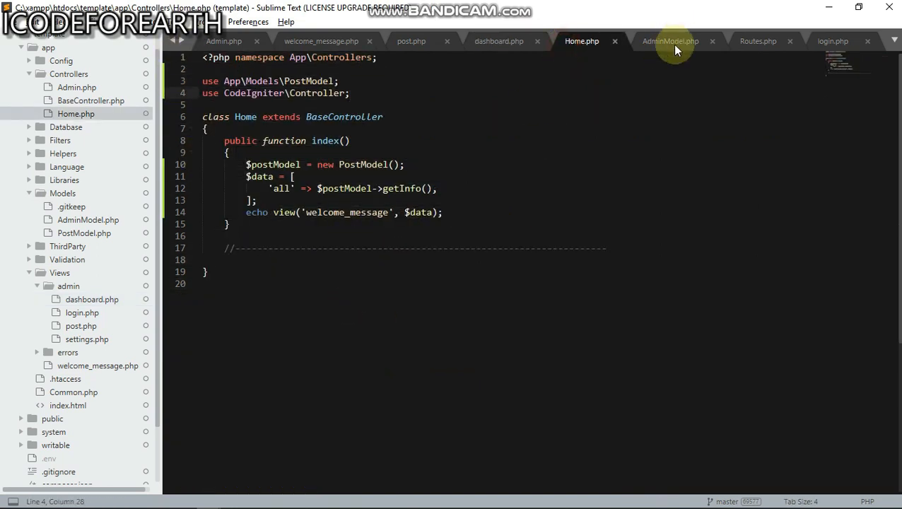
left_click(670, 40)
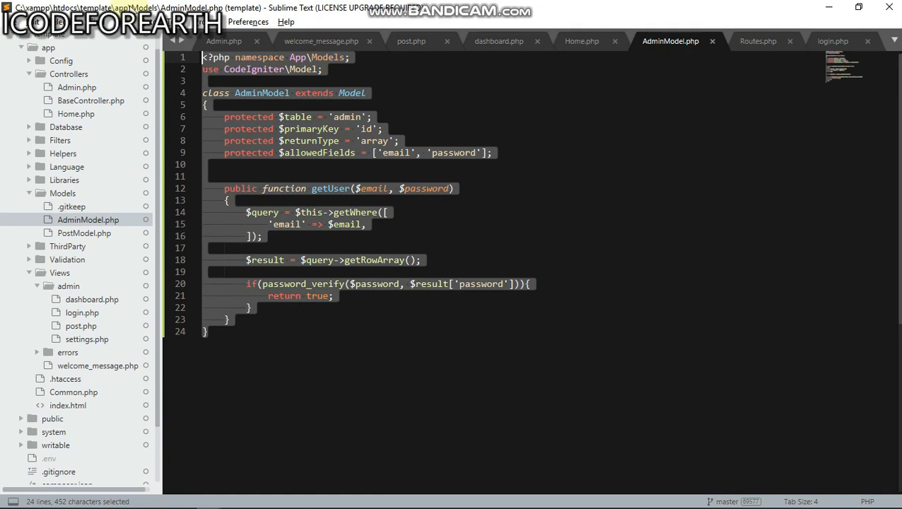
left_click(757, 40)
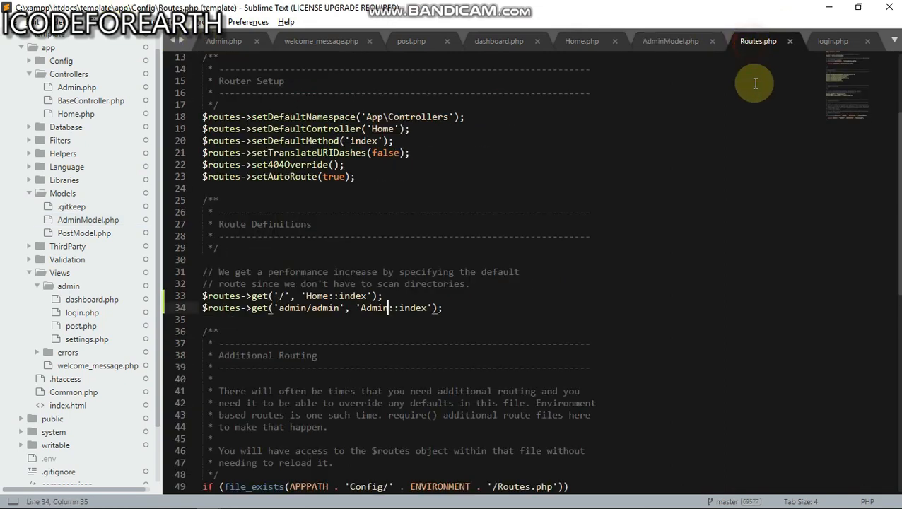
Scroll through the routes configuration, then return to the Admin controller's updateblog function.
scroll("down", 3)
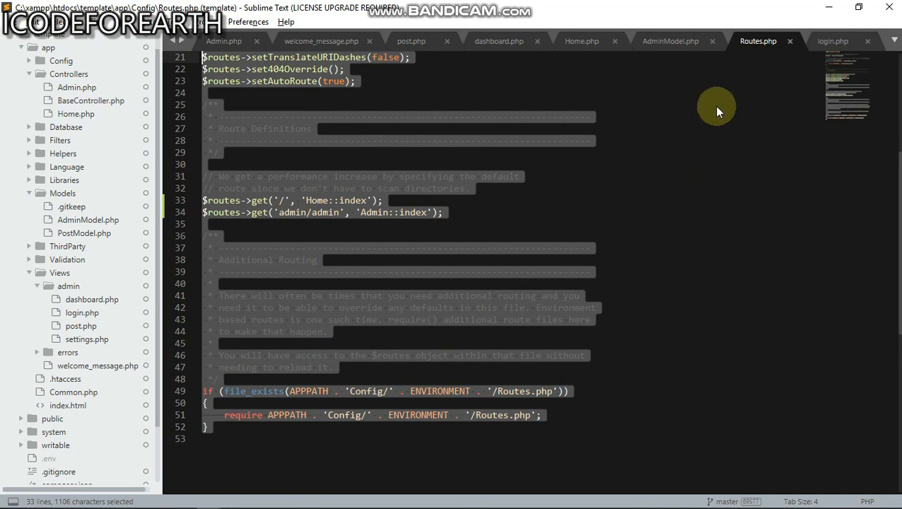
scroll("up", 3)
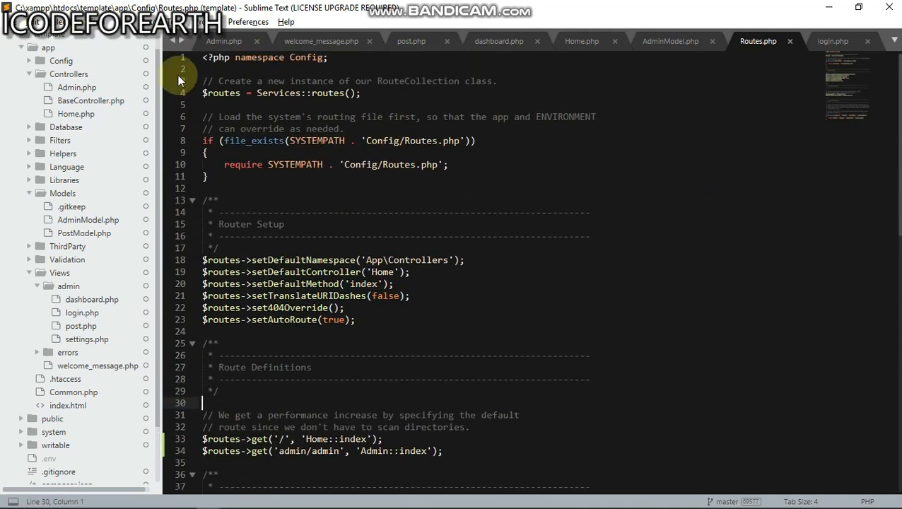
left_click(223, 39)
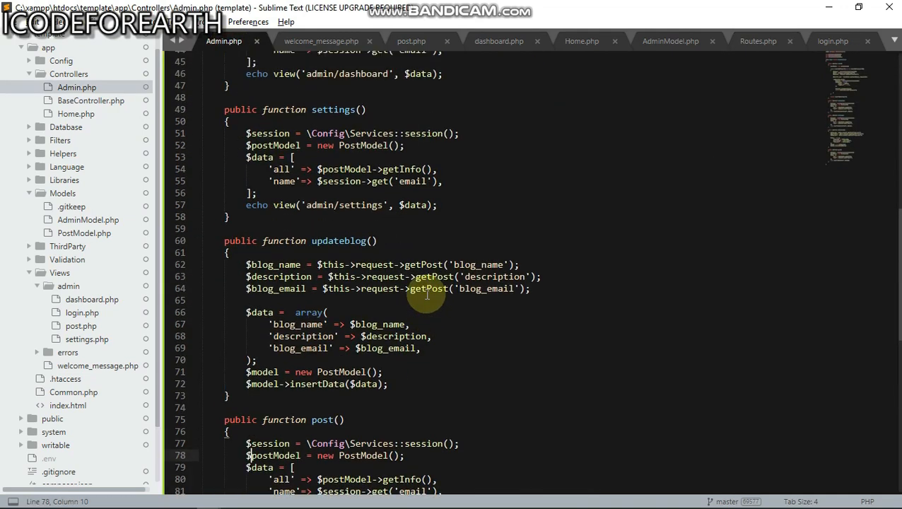